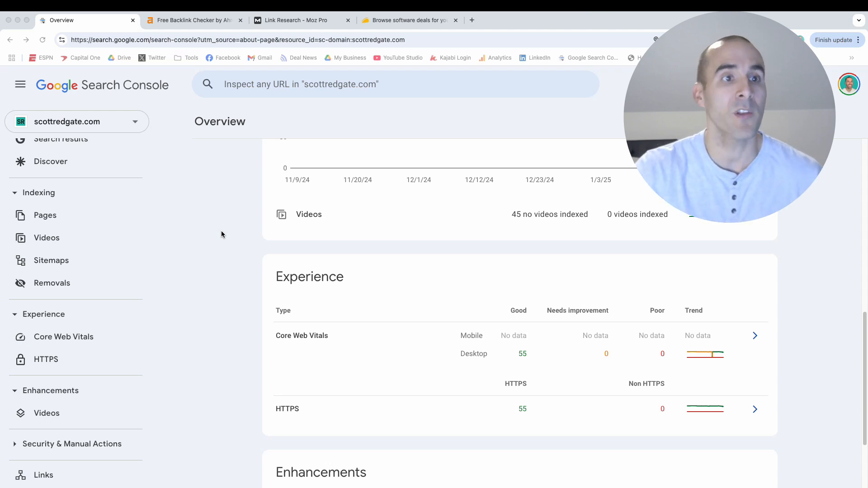
Step: Open the scottredgate.com Links report (34 external, 655 internal links) and scroll to top linking sites
{"action": "scroll", "scroll_direction": "down", "scroll_amount": 3}
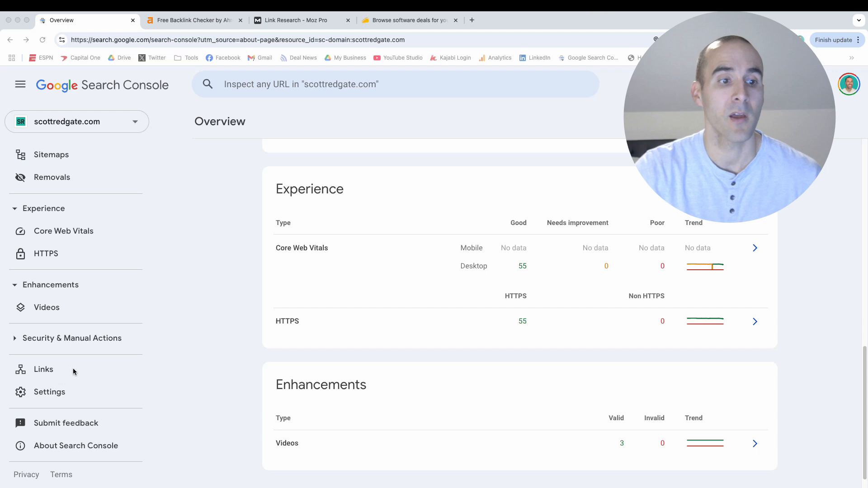
{"action": "left_click", "coordinate": [43, 370]}
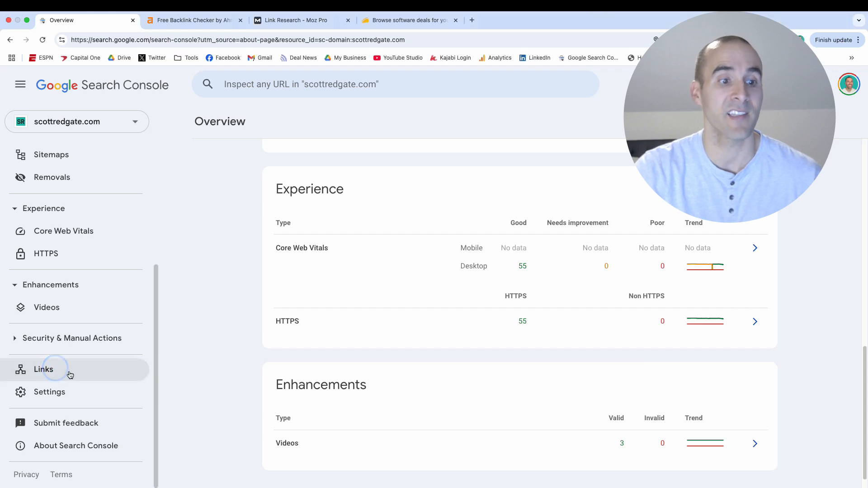
{"action": "left_click", "coordinate": [43, 369]}
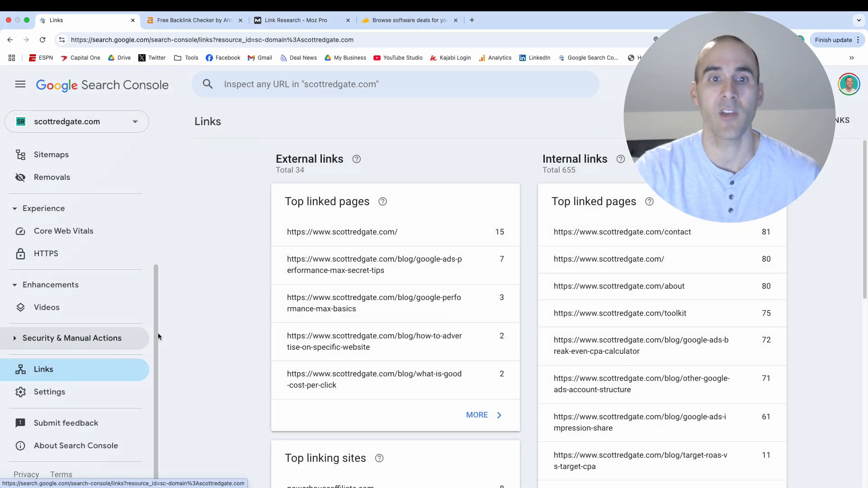
{"action": "scroll", "scroll_direction": "down", "scroll_amount": 3}
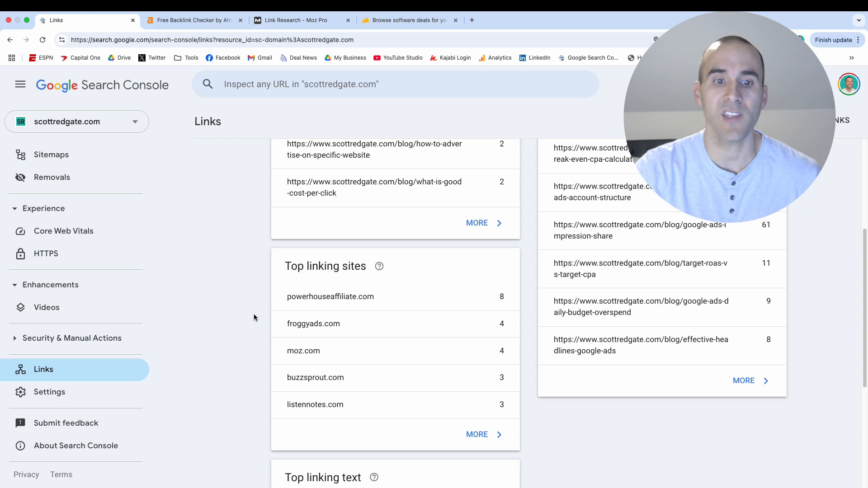
{"action": "scroll", "scroll_direction": "down", "scroll_amount": 3}
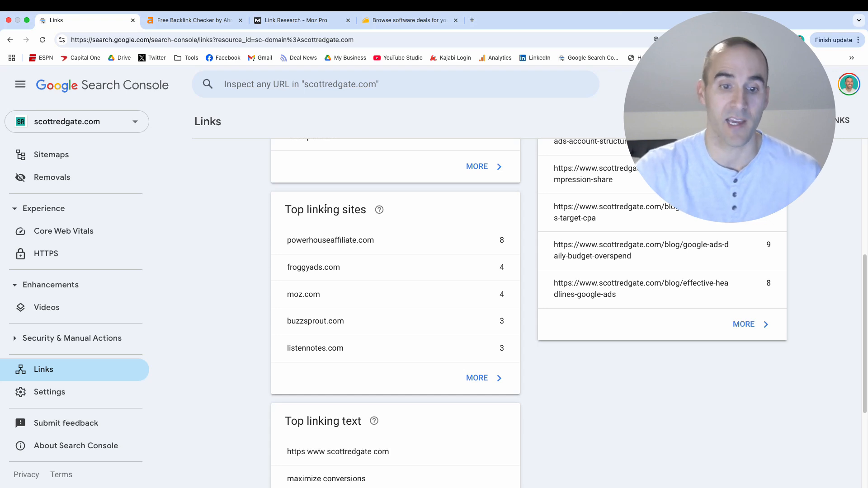
Step: Expand the Top linking sites card to list all 14 linking domains and scroll through them
{"action": "left_click", "coordinate": [476, 377]}
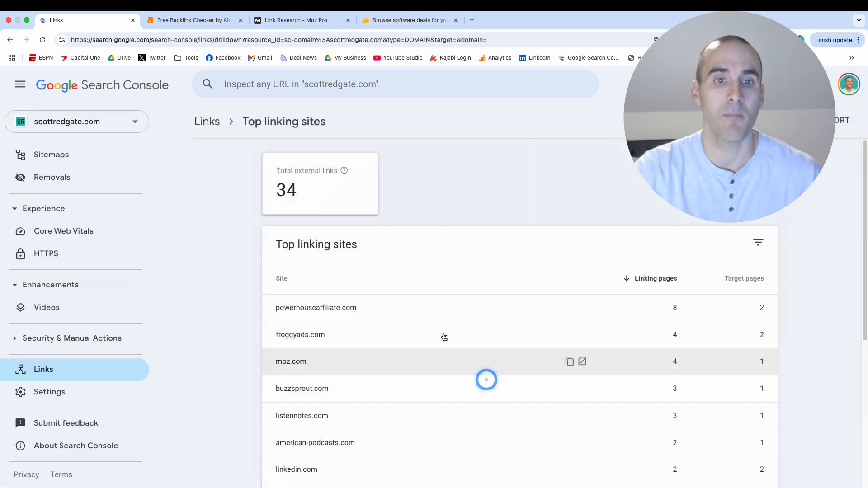
{"action": "mouse_move", "coordinate": [461, 195]}
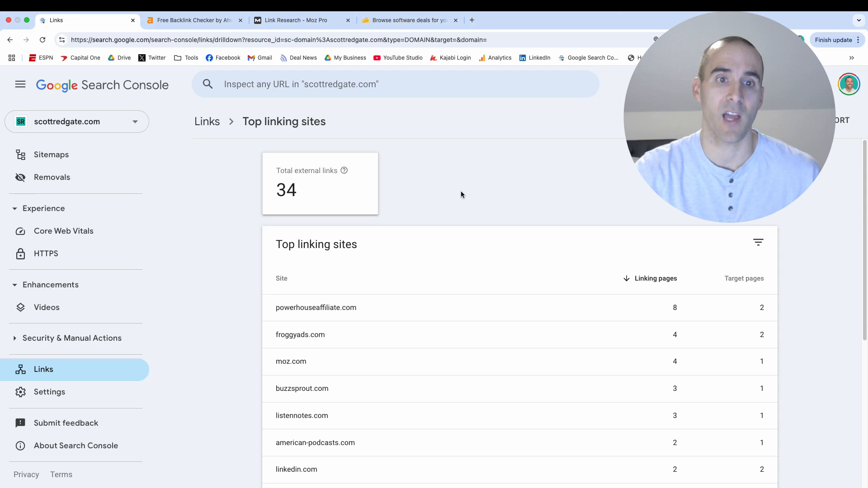
{"action": "mouse_move", "coordinate": [350, 193]}
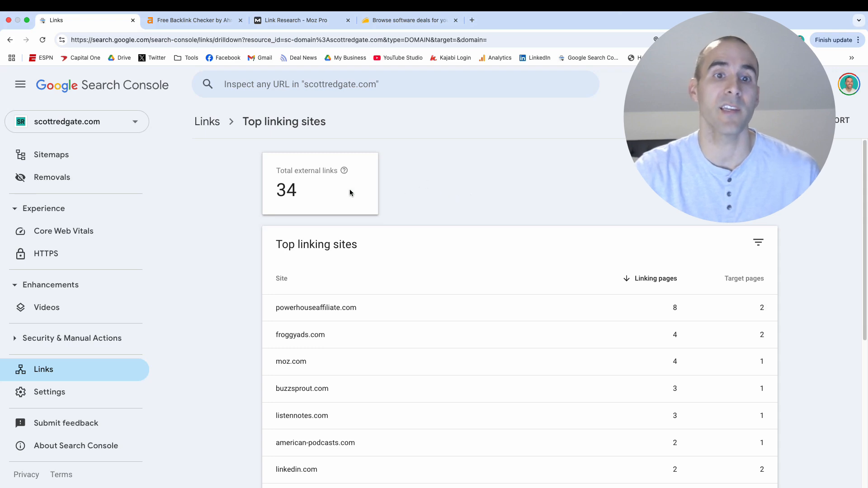
{"action": "scroll", "scroll_direction": "down", "scroll_amount": 3}
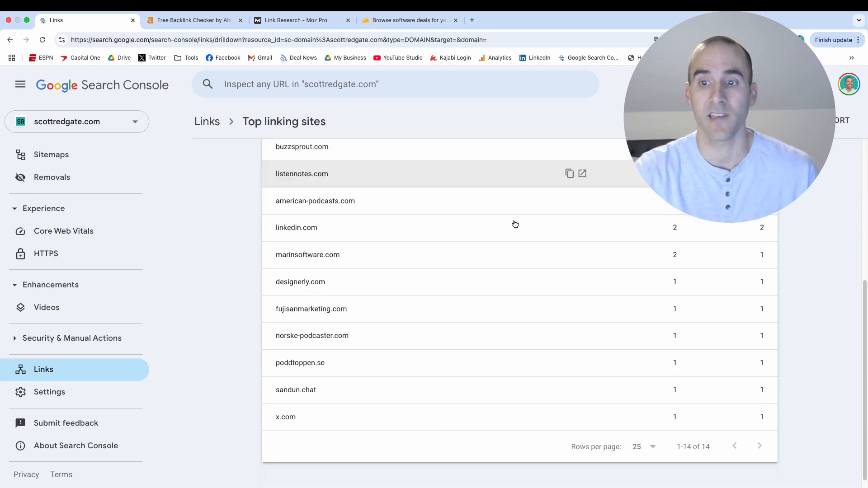
{"action": "scroll", "scroll_direction": "down", "scroll_amount": 3}
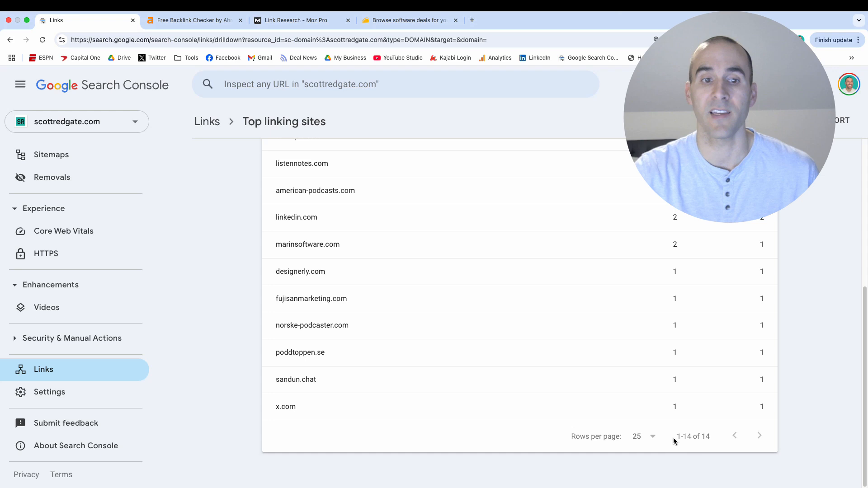
{"action": "mouse_move", "coordinate": [574, 431]}
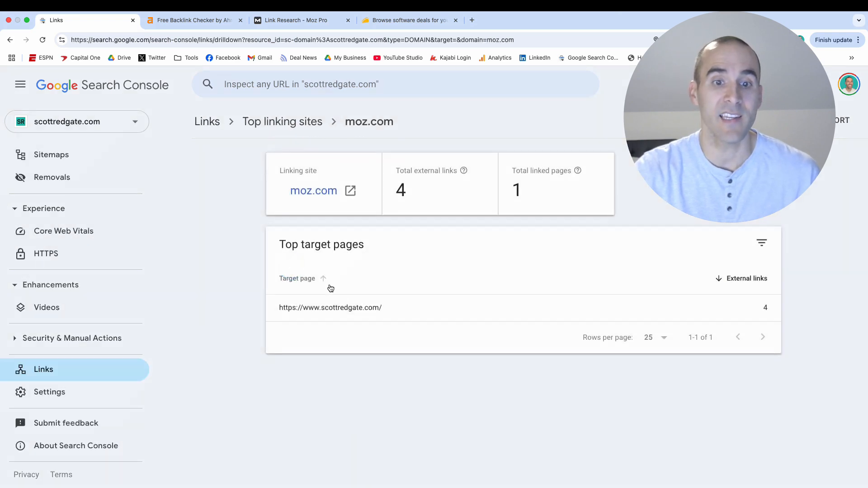
Step: Review moz.com's four pages linking to the homepage, return to the linking sites list, then switch to Ahrefs
{"action": "left_click", "coordinate": [330, 308]}
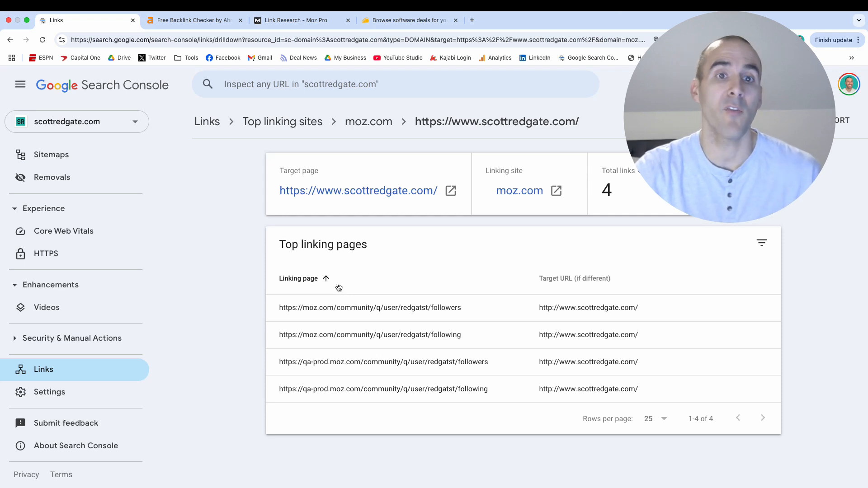
{"action": "left_click", "coordinate": [282, 121]}
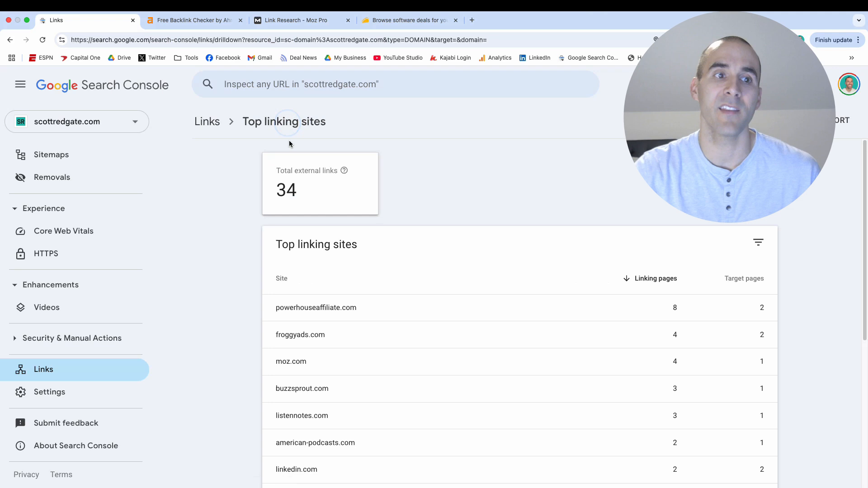
{"action": "mouse_move", "coordinate": [407, 208]}
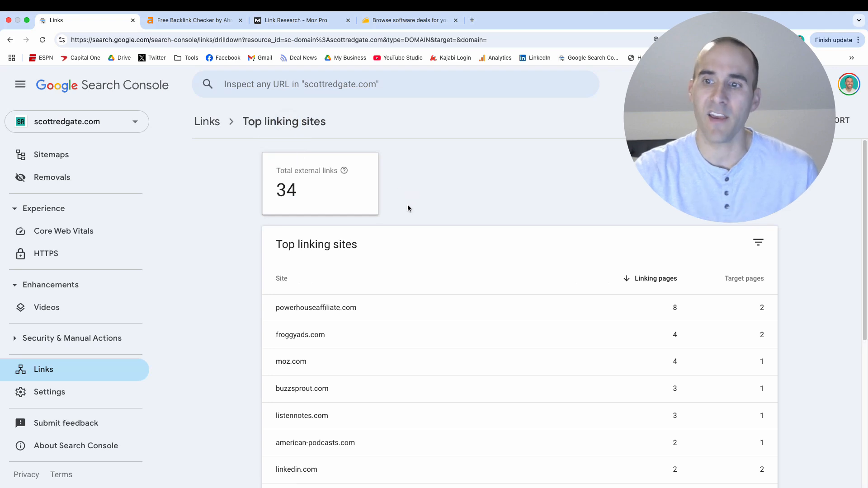
{"action": "scroll", "scroll_direction": "down", "scroll_amount": 3}
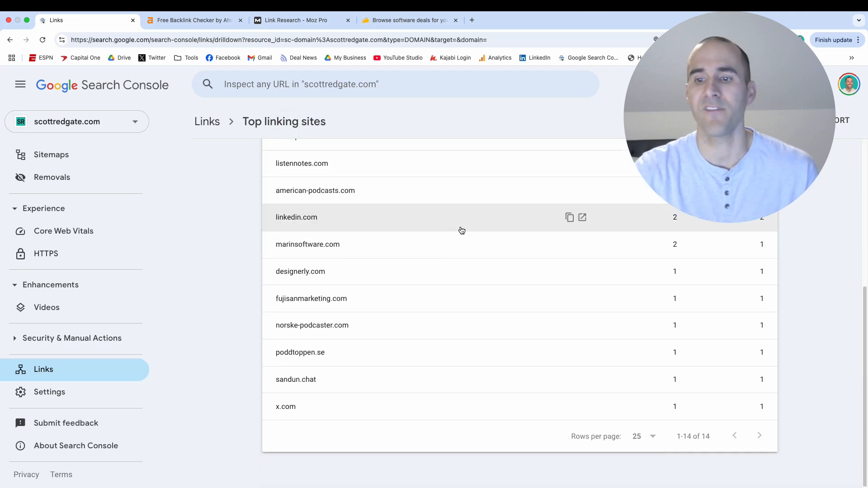
{"action": "mouse_move", "coordinate": [511, 215]}
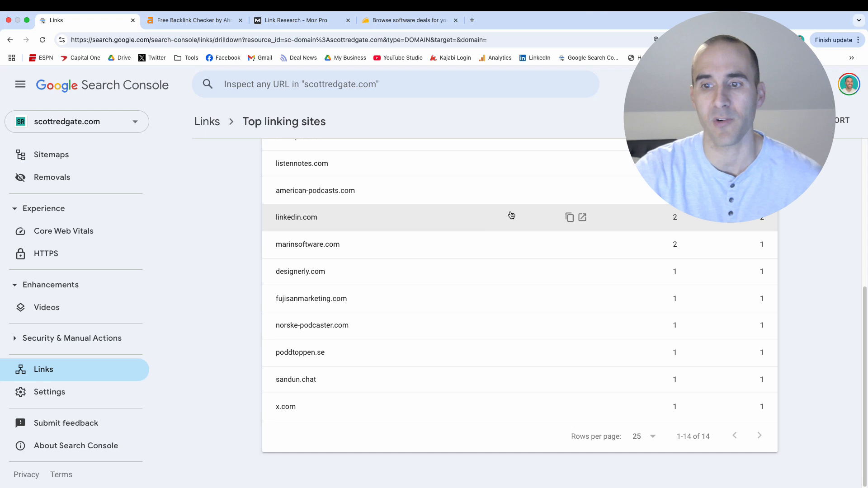
{"action": "mouse_move", "coordinate": [493, 234]}
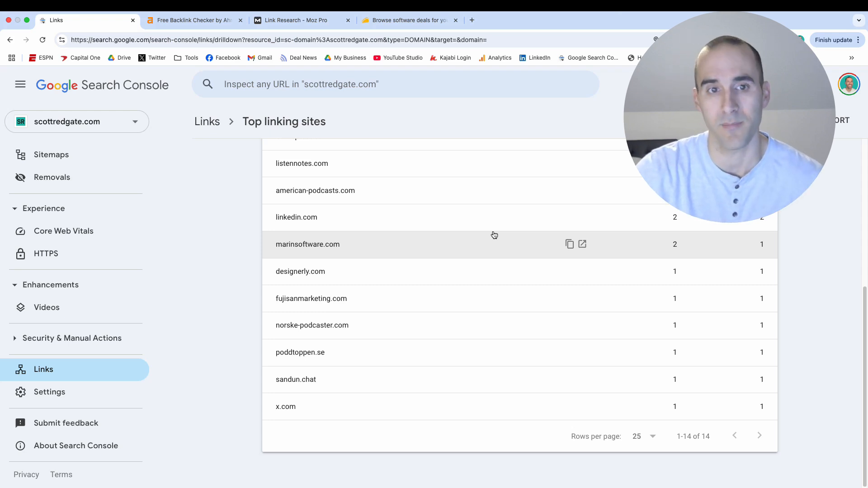
{"action": "left_click", "coordinate": [194, 20]}
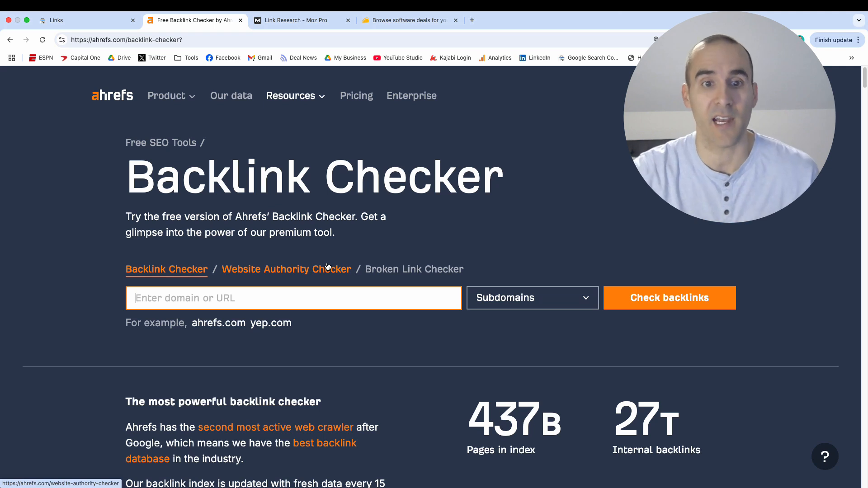
{"action": "mouse_move", "coordinate": [176, 158]}
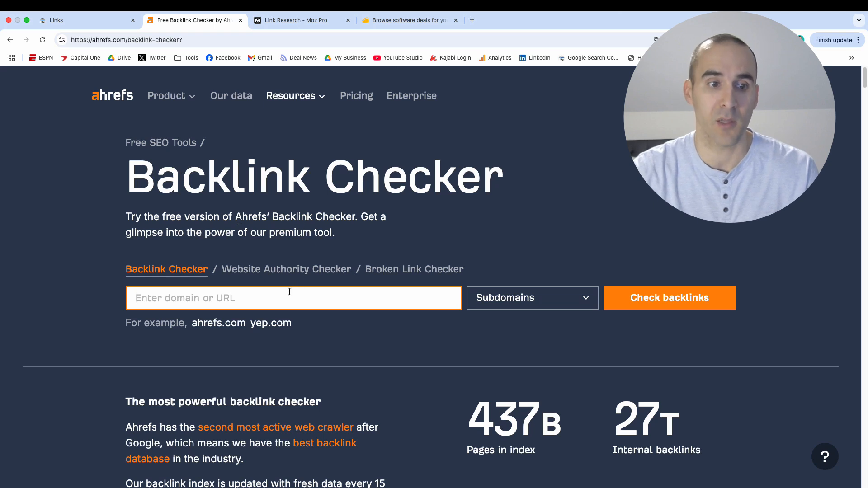
{"action": "type", "text": "www.scot"}
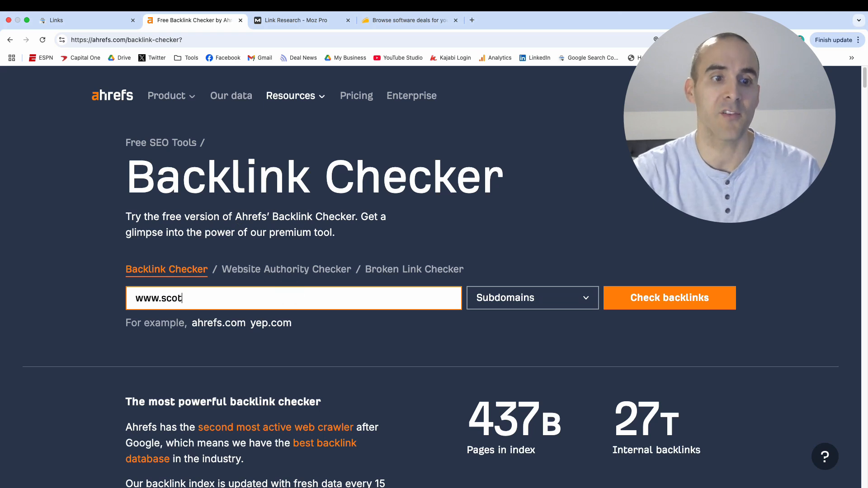
{"action": "type", "text": "tredgate,cin"}
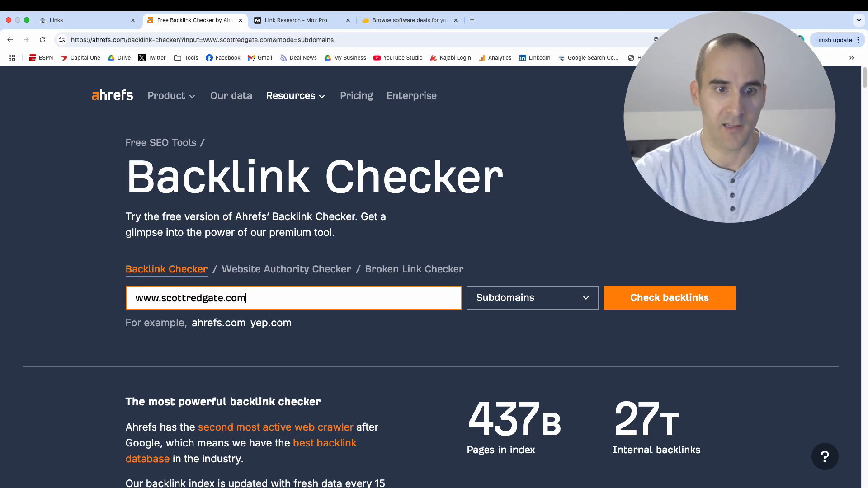
{"action": "left_click", "coordinate": [669, 298]}
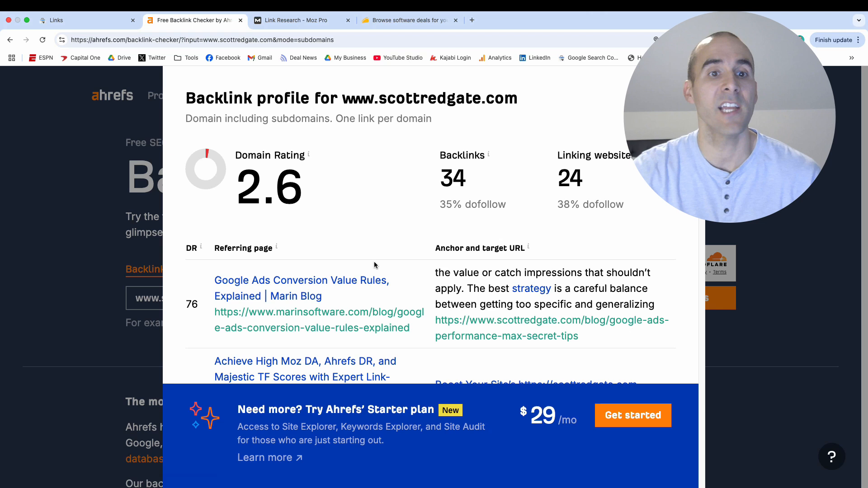
{"action": "mouse_move", "coordinate": [276, 246]}
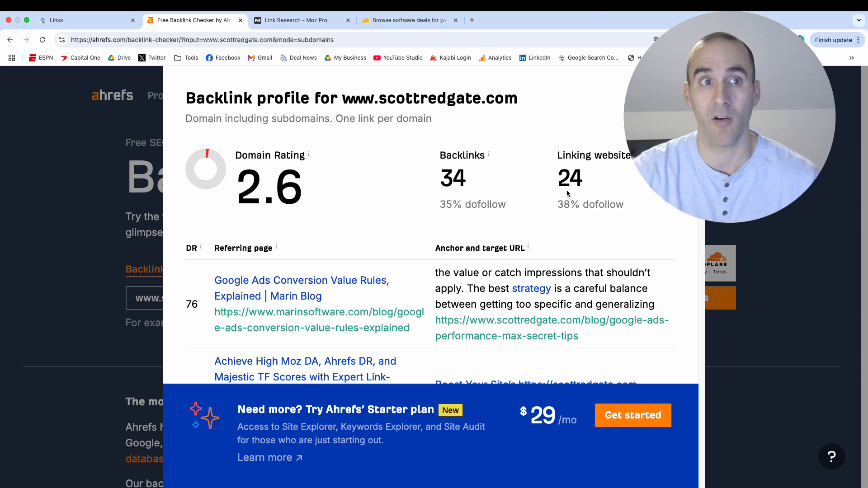
Step: Compare with Search Console, scroll Ahrefs' referring pages and anchors, then switch to Moz
{"action": "left_click", "coordinate": [72, 20]}
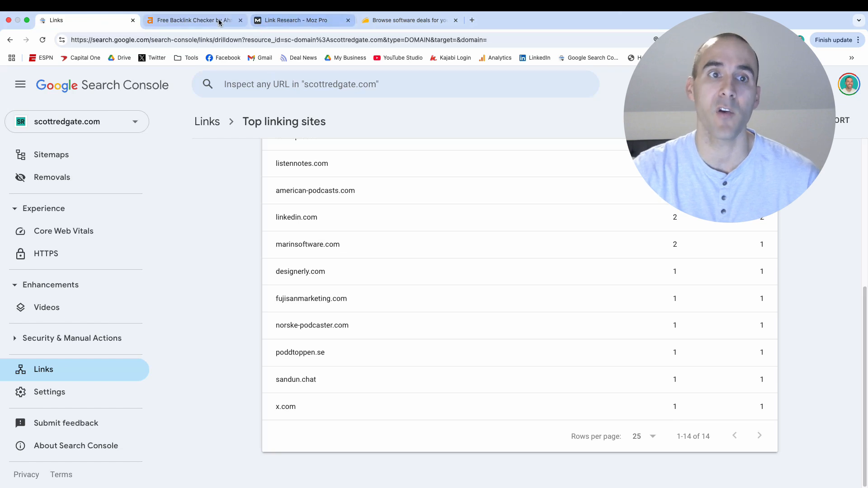
{"action": "left_click", "coordinate": [192, 20]}
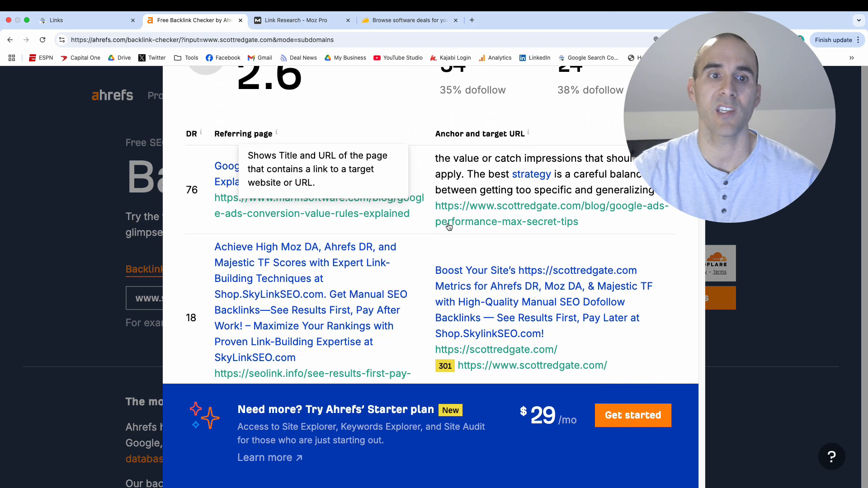
{"action": "mouse_move", "coordinate": [334, 205]}
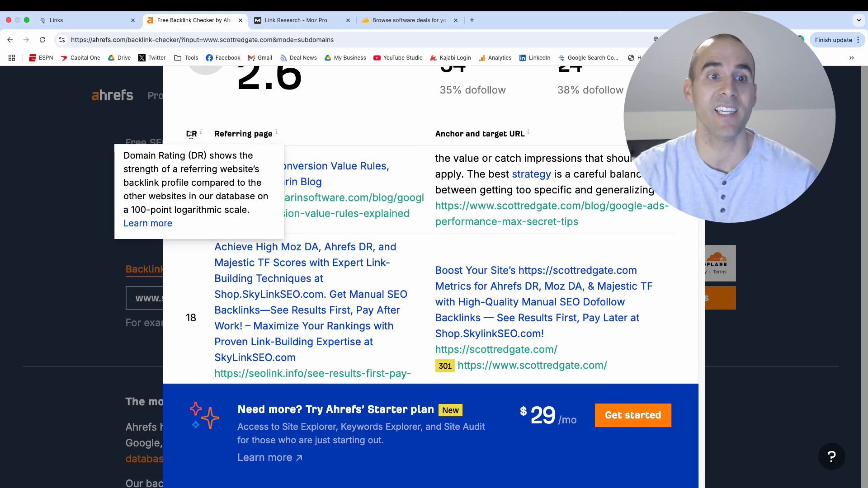
{"action": "mouse_move", "coordinate": [460, 94]}
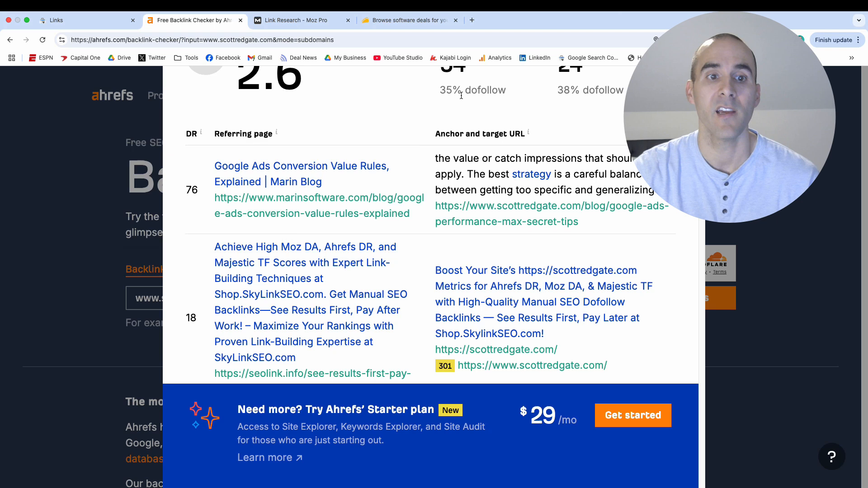
{"action": "mouse_move", "coordinate": [448, 114]}
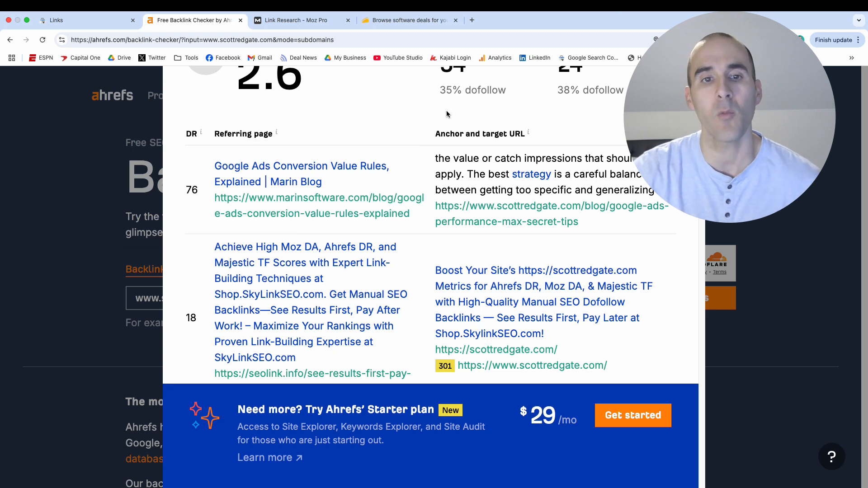
{"action": "mouse_move", "coordinate": [431, 135]}
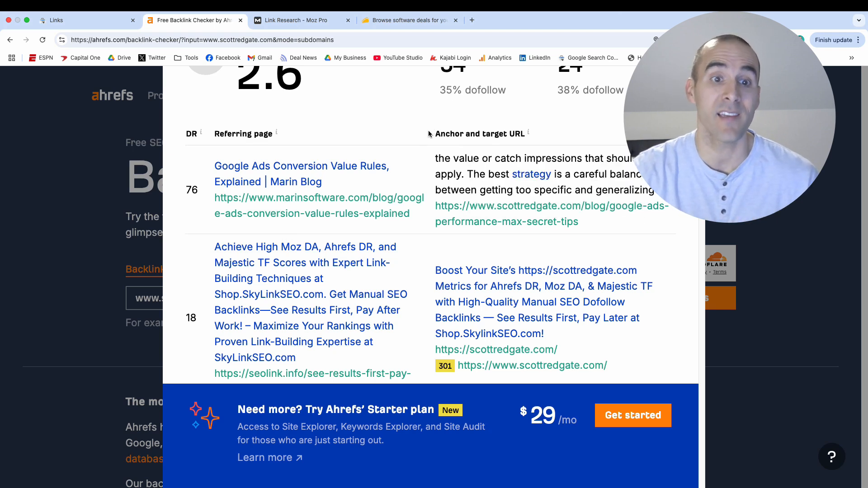
{"action": "mouse_move", "coordinate": [277, 131]}
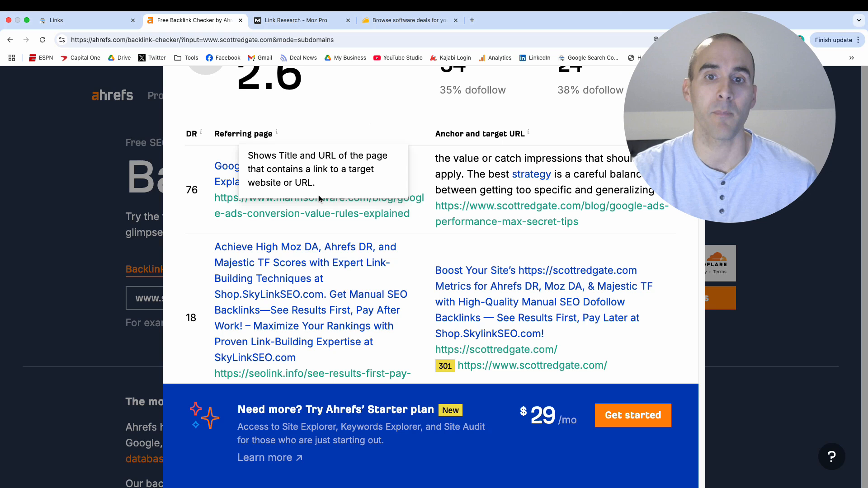
{"action": "mouse_move", "coordinate": [521, 246]}
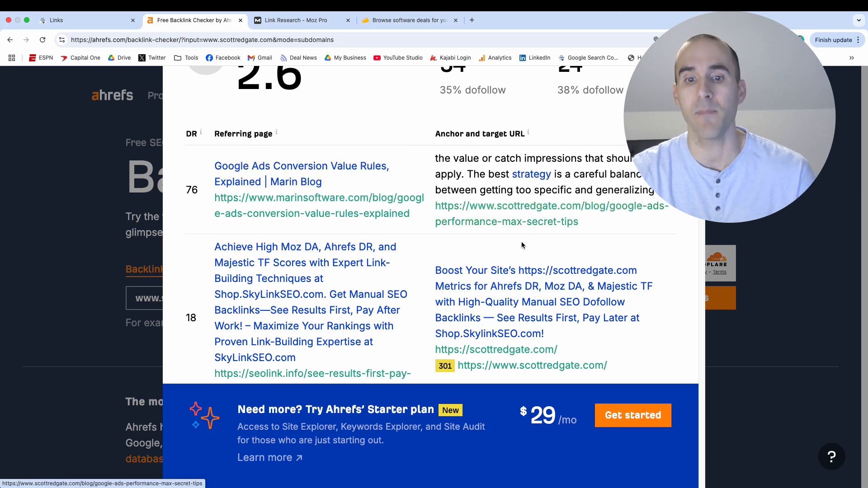
{"action": "mouse_move", "coordinate": [525, 226]}
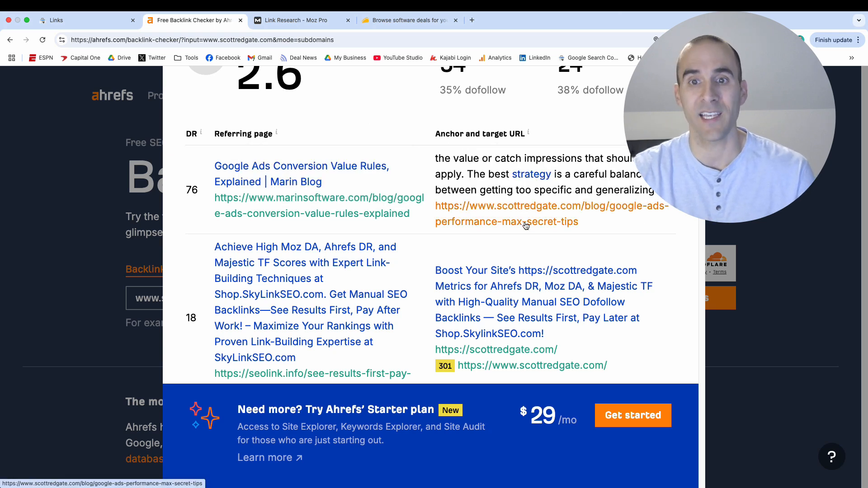
{"action": "mouse_move", "coordinate": [526, 216]}
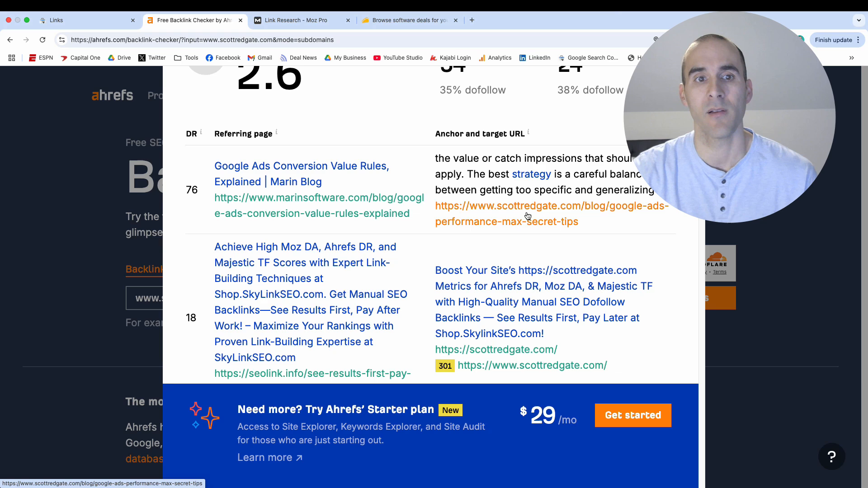
{"action": "scroll", "scroll_direction": "down", "scroll_amount": 3}
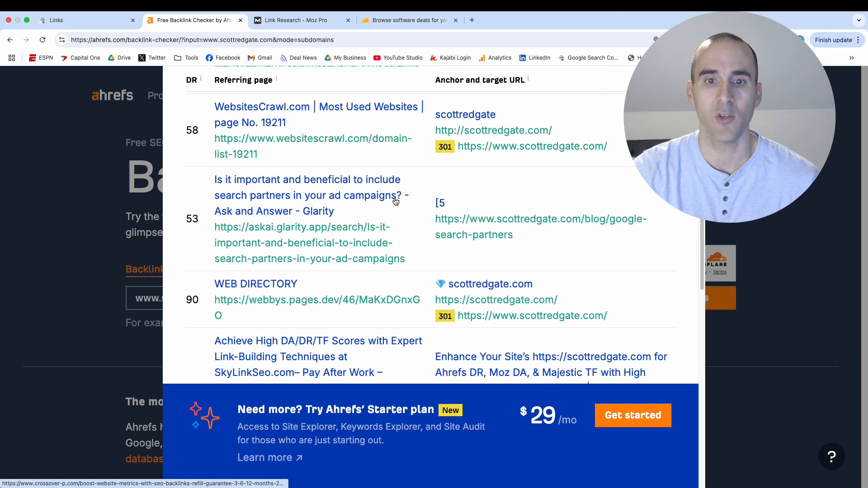
{"action": "scroll", "scroll_direction": "down", "scroll_amount": 3}
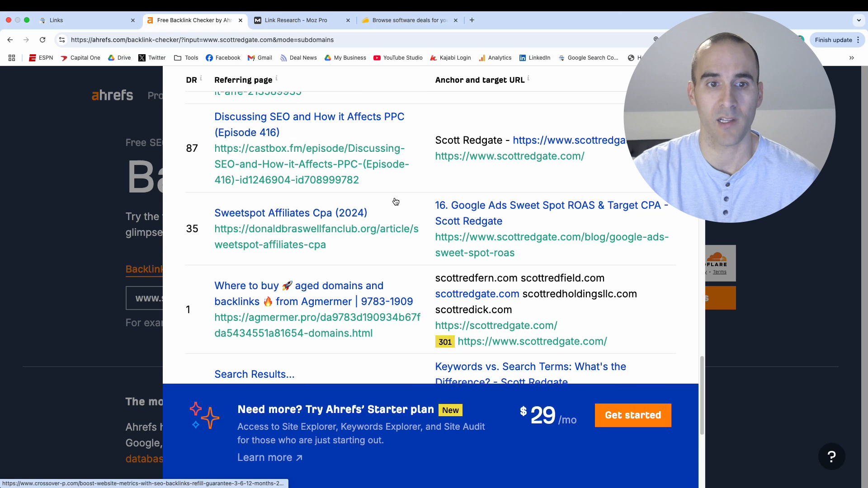
{"action": "left_click", "coordinate": [299, 20]}
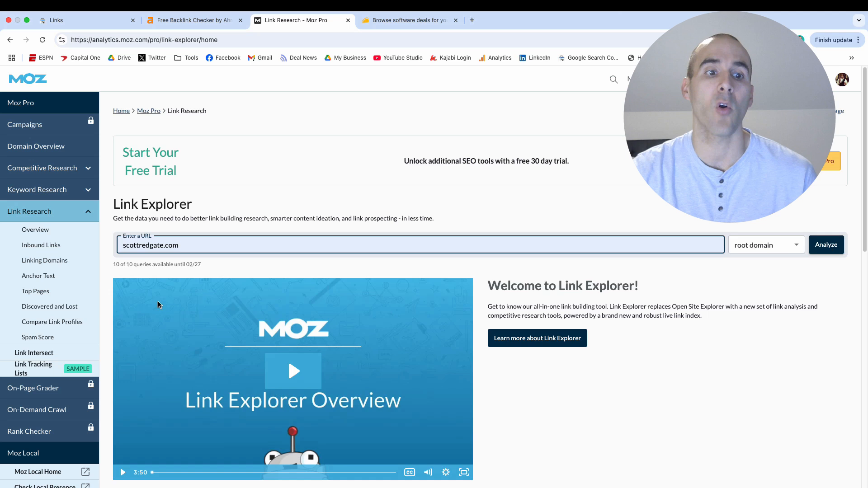
{"action": "mouse_move", "coordinate": [168, 271]}
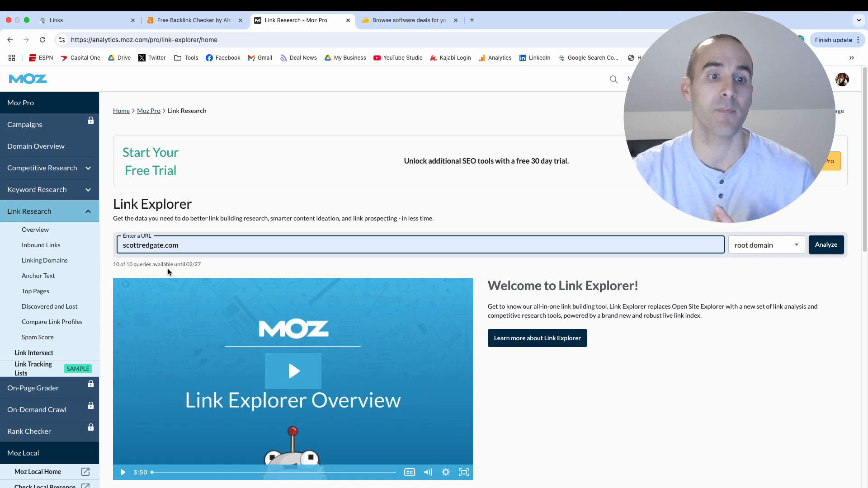
{"action": "mouse_move", "coordinate": [176, 266]}
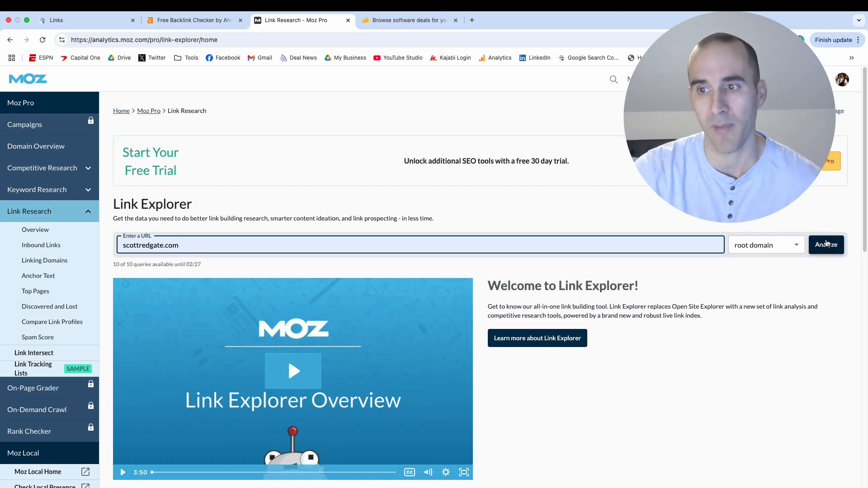
Step: Analyze scottredgate.com as a root domain in Moz Link Explorer to show Domain Authority 7
{"action": "left_click", "coordinate": [825, 244]}
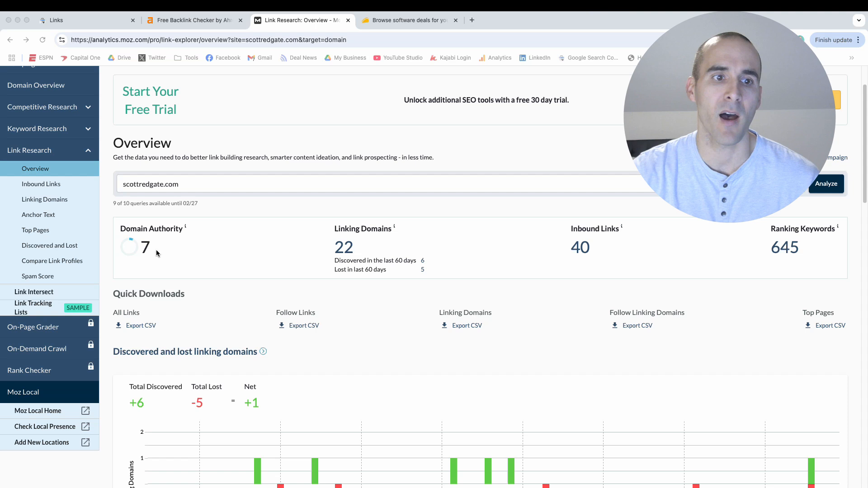
{"action": "mouse_move", "coordinate": [269, 259]}
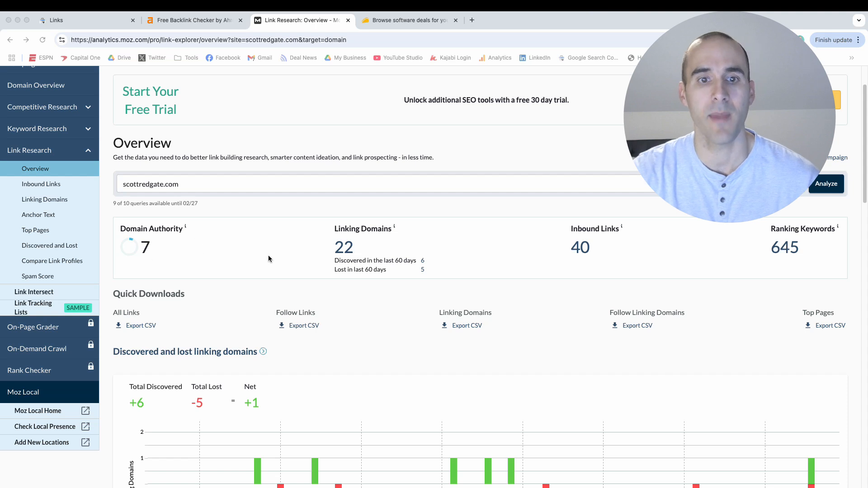
{"action": "mouse_move", "coordinate": [357, 257]}
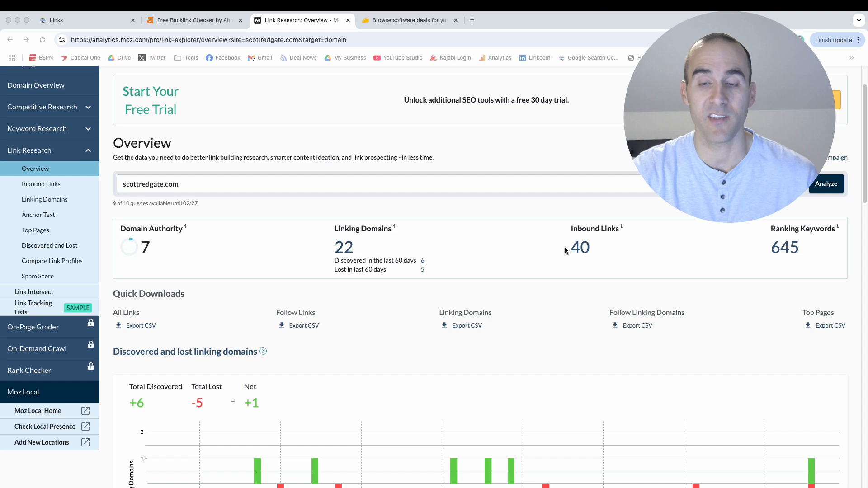
{"action": "mouse_move", "coordinate": [585, 260]}
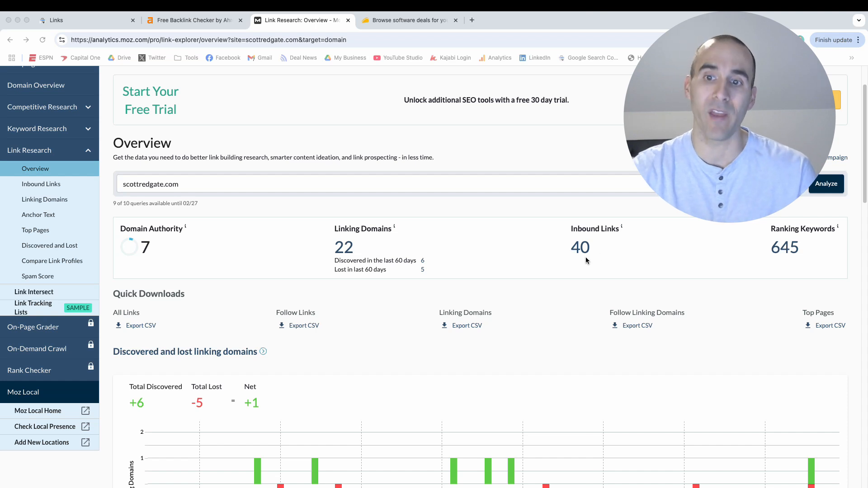
{"action": "mouse_move", "coordinate": [486, 271]}
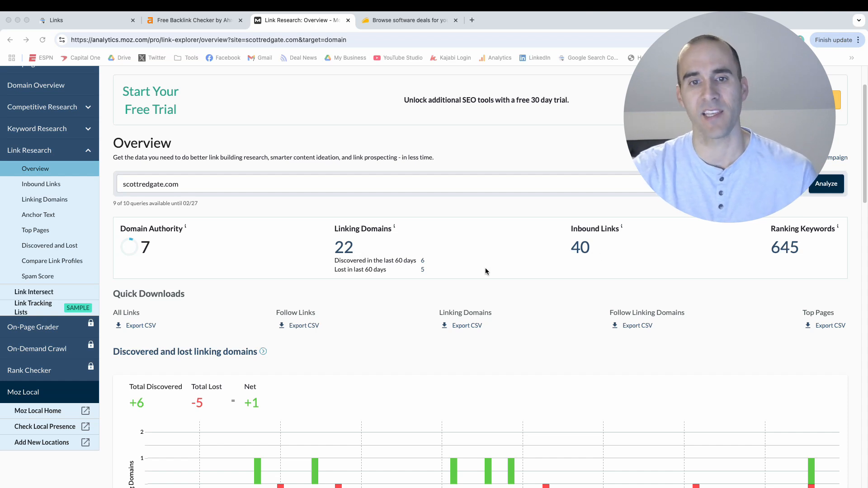
{"action": "mouse_move", "coordinate": [355, 237]}
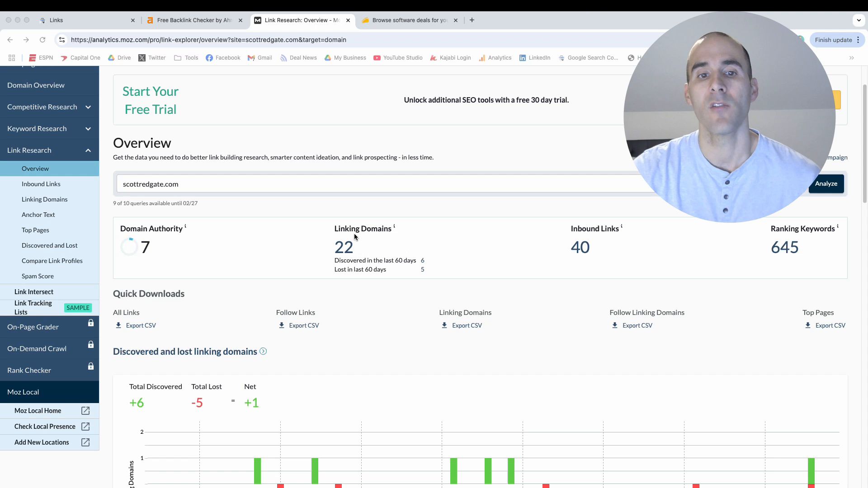
{"action": "mouse_move", "coordinate": [598, 268]}
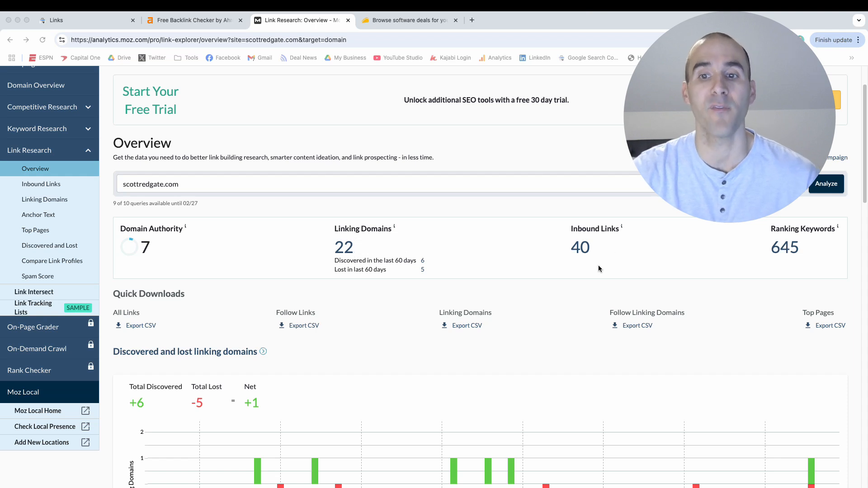
{"action": "mouse_move", "coordinate": [600, 268]}
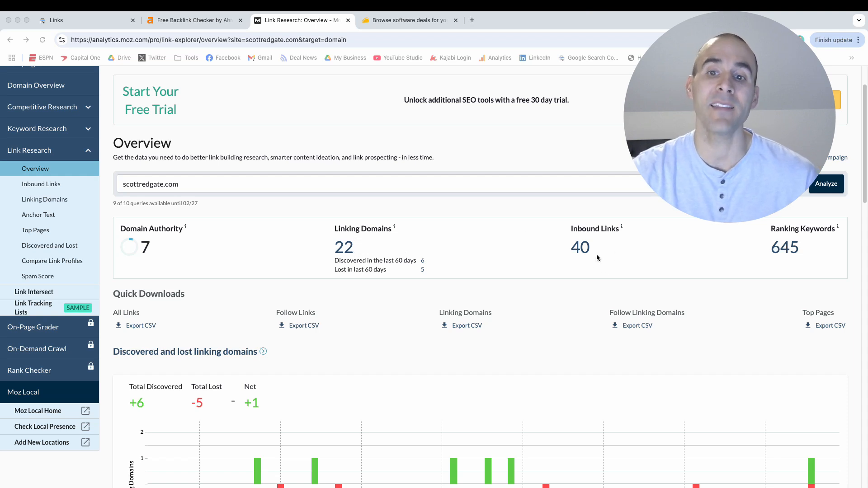
{"action": "mouse_move", "coordinate": [463, 258]}
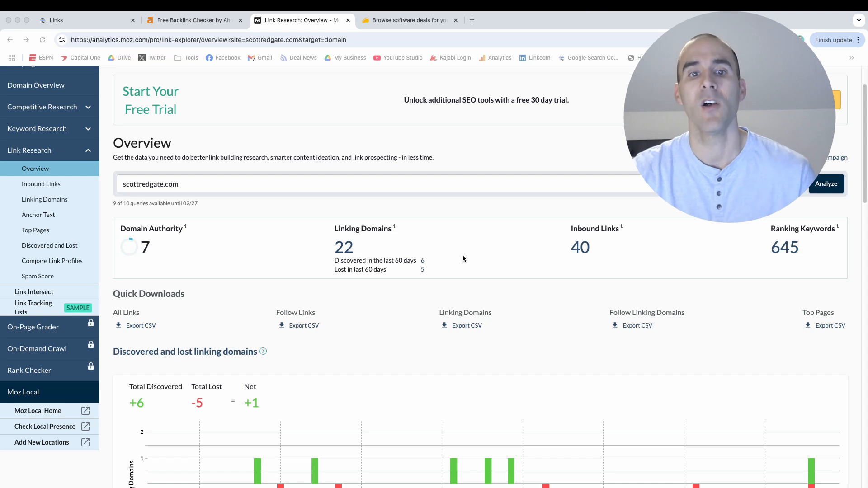
{"action": "mouse_move", "coordinate": [596, 252]}
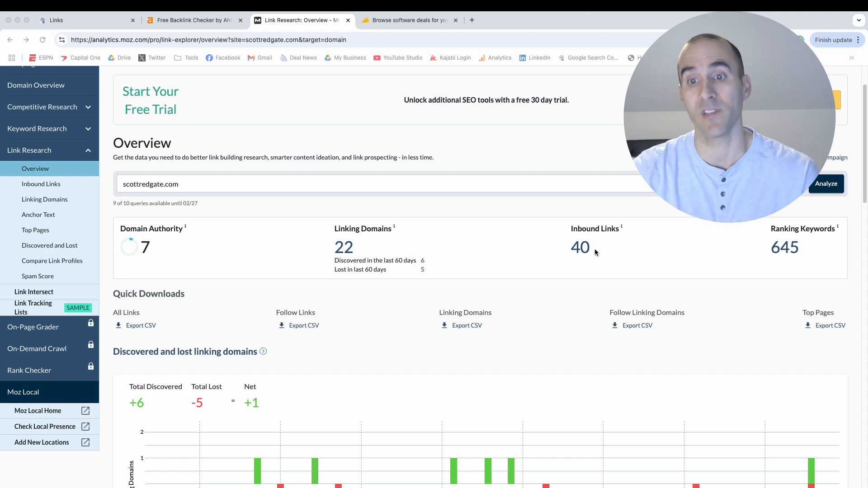
{"action": "mouse_move", "coordinate": [565, 249]}
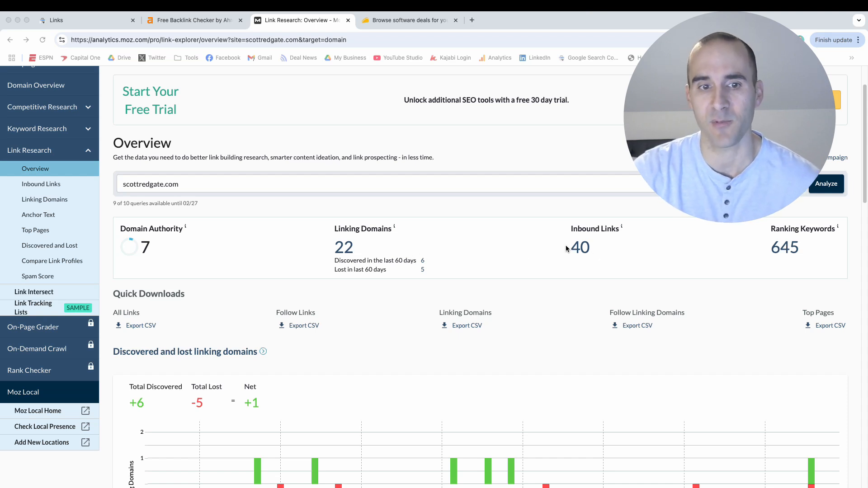
{"action": "scroll", "scroll_direction": "down", "scroll_amount": 3}
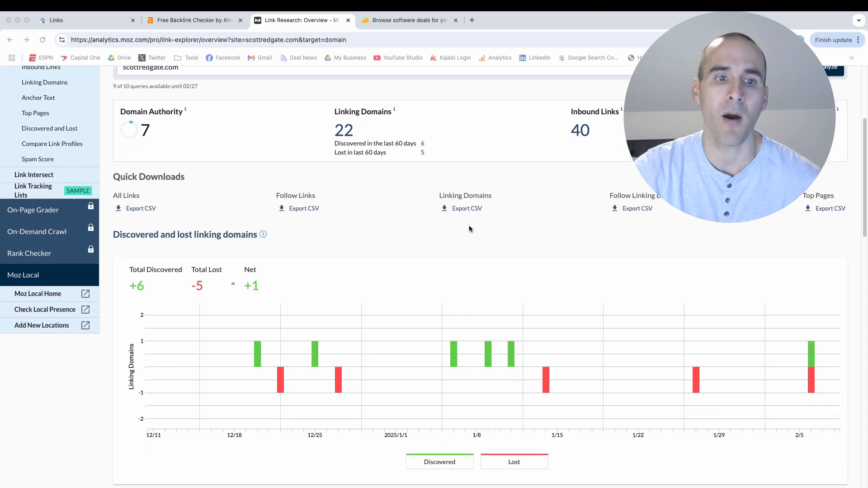
{"action": "scroll", "scroll_direction": "down", "scroll_amount": 3}
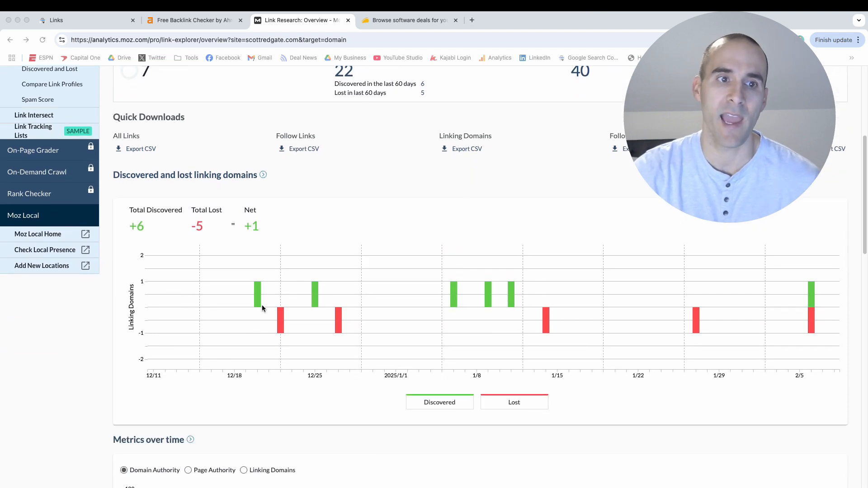
{"action": "mouse_move", "coordinate": [276, 231]}
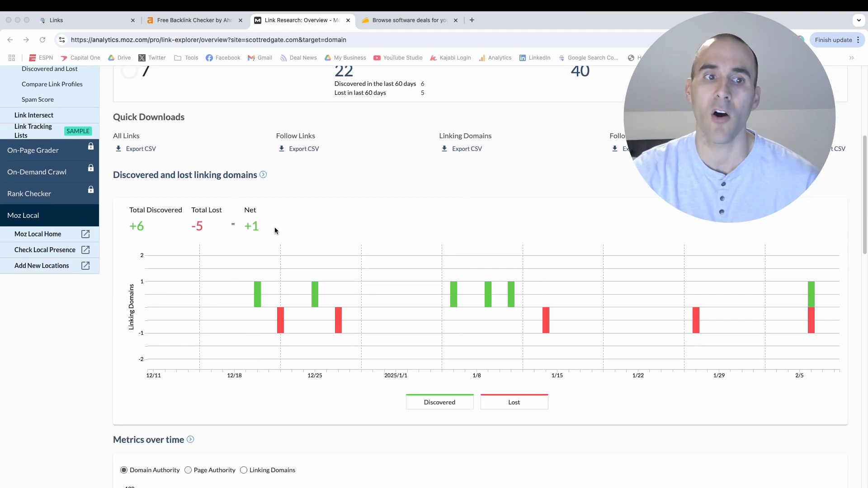
{"action": "mouse_move", "coordinate": [358, 303]}
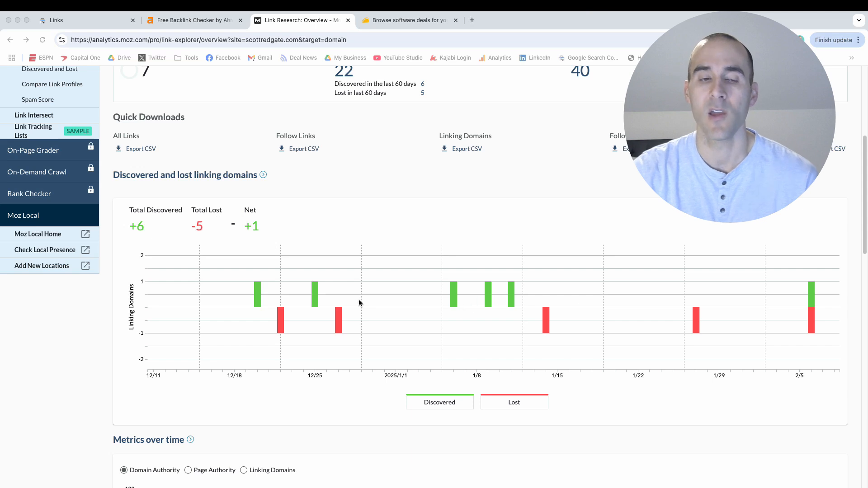
{"action": "mouse_move", "coordinate": [360, 298]}
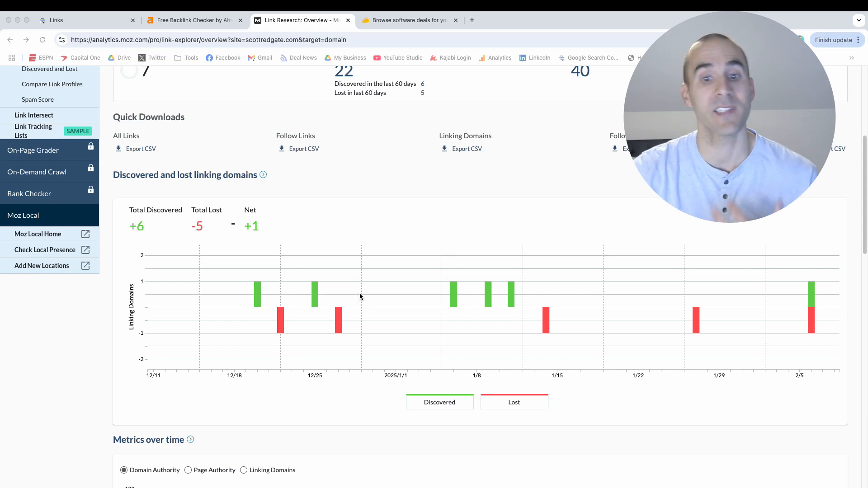
{"action": "scroll", "scroll_direction": "down", "scroll_amount": 3}
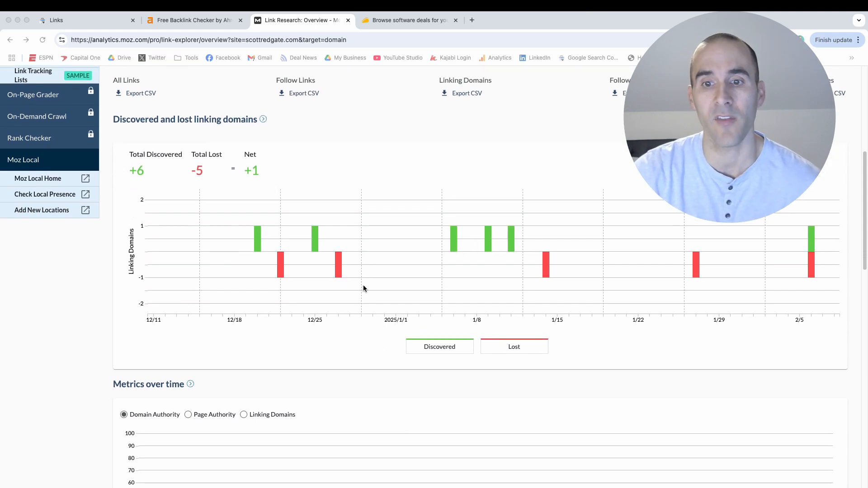
{"action": "scroll", "scroll_direction": "down", "scroll_amount": 3}
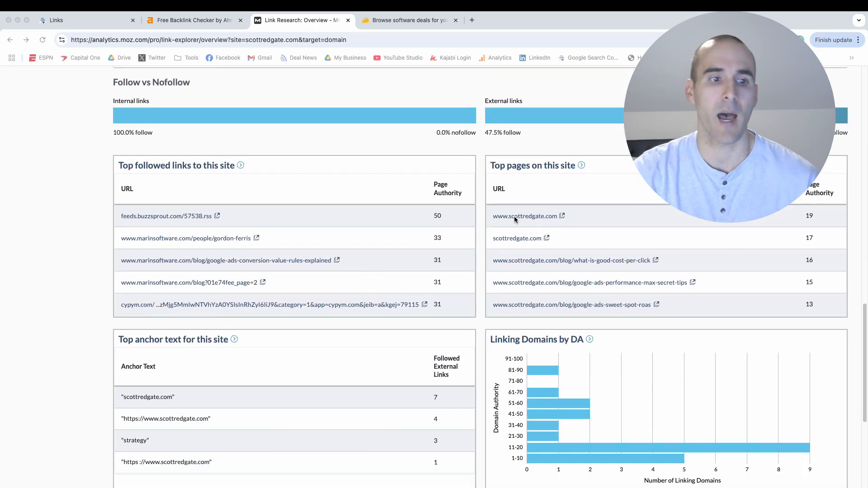
{"action": "mouse_move", "coordinate": [226, 357]}
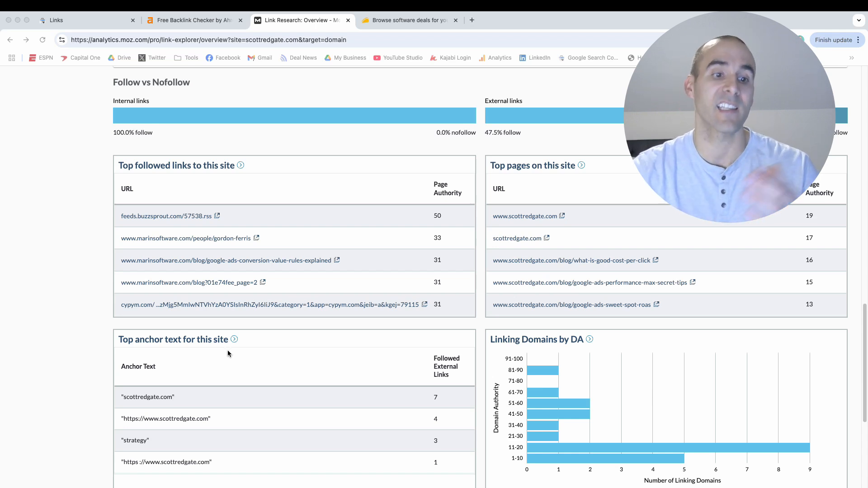
{"action": "mouse_move", "coordinate": [192, 392]}
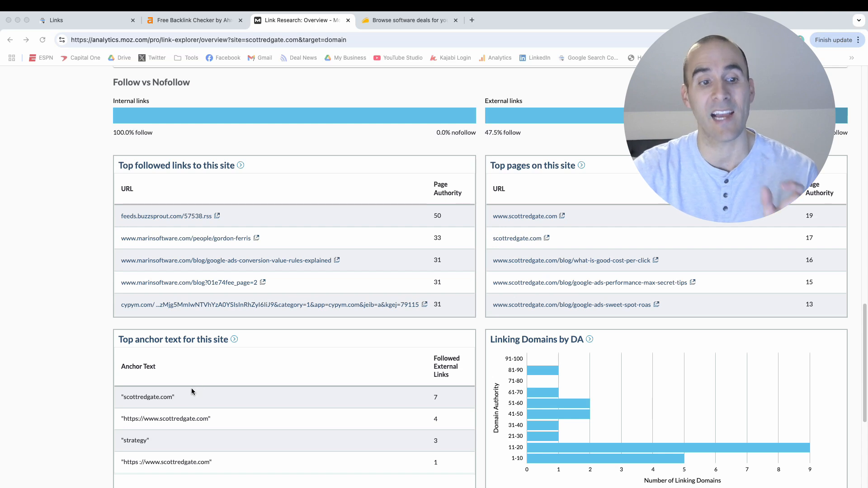
{"action": "scroll", "scroll_direction": "down", "scroll_amount": 3}
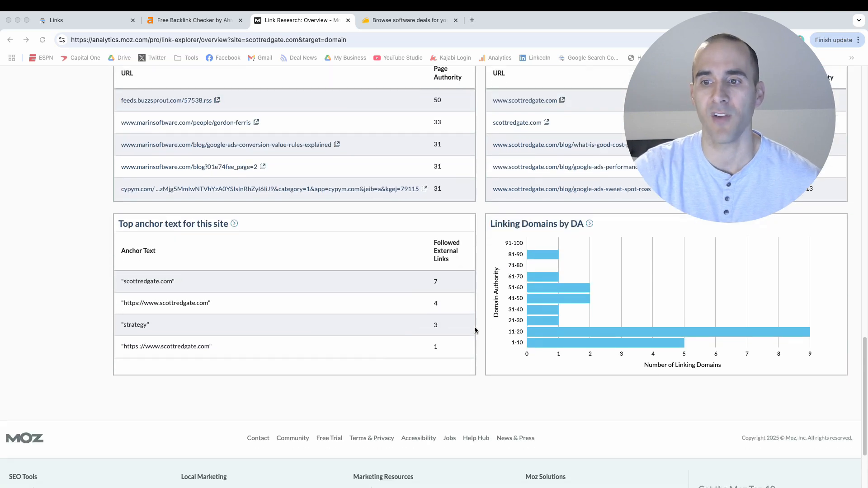
{"action": "scroll", "scroll_direction": "up", "scroll_amount": 3}
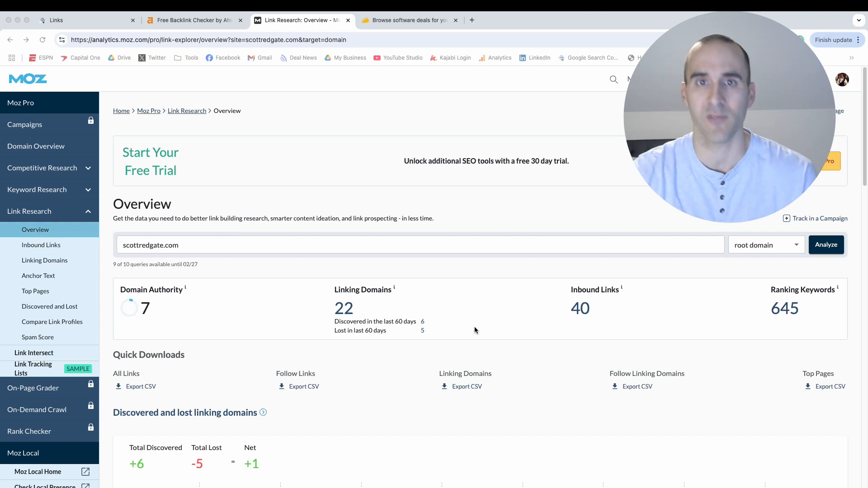
Step: Switch to the AppSumo software deals tab with 'seo' in the search field
{"action": "left_click", "coordinate": [407, 21]}
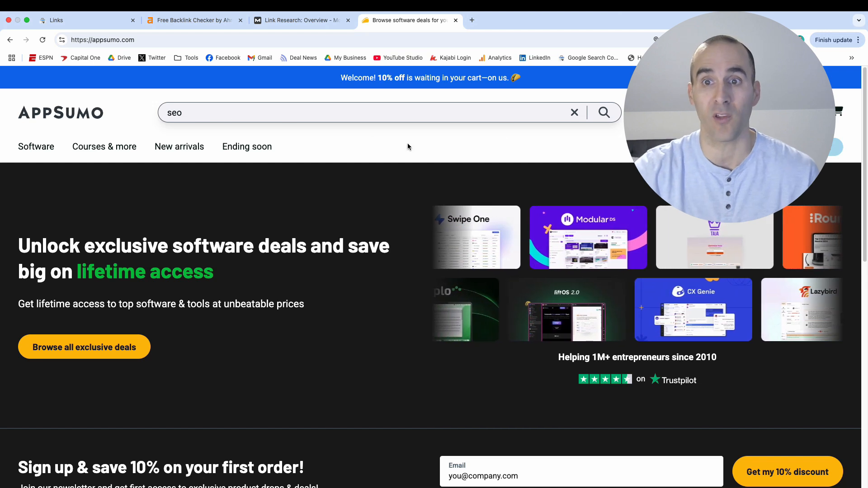
Step: Search AppSumo for 'seo' and scroll the 47 results, including SheerSEO, RanksPro and SEO Generator
{"action": "left_click", "coordinate": [604, 112]}
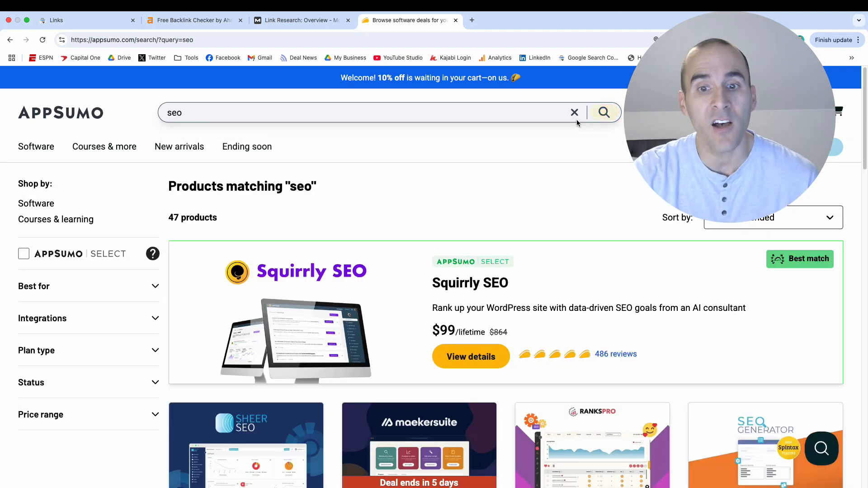
{"action": "scroll", "scroll_direction": "down", "scroll_amount": 3}
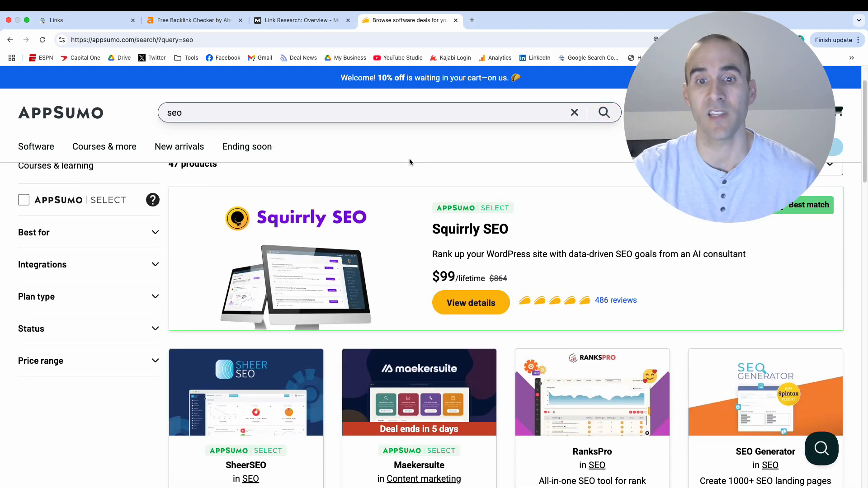
{"action": "scroll", "scroll_direction": "down", "scroll_amount": 3}
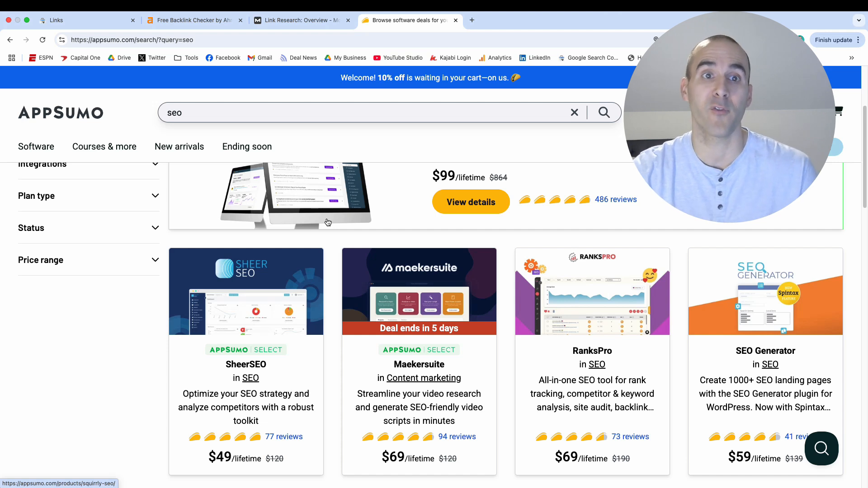
{"action": "mouse_move", "coordinate": [330, 199]}
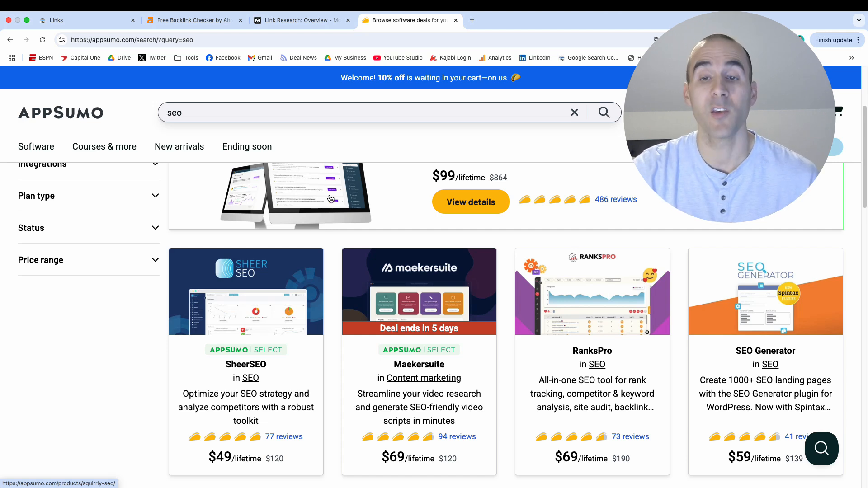
{"action": "mouse_move", "coordinate": [403, 208]}
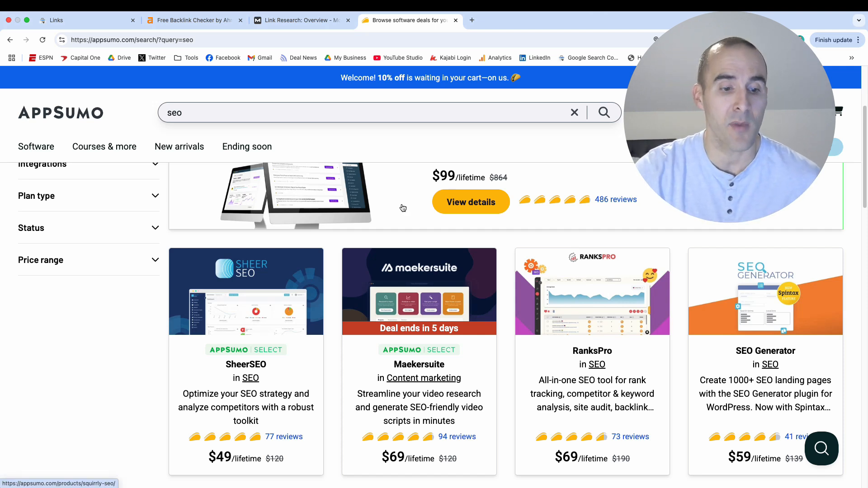
{"action": "mouse_move", "coordinate": [303, 156]}
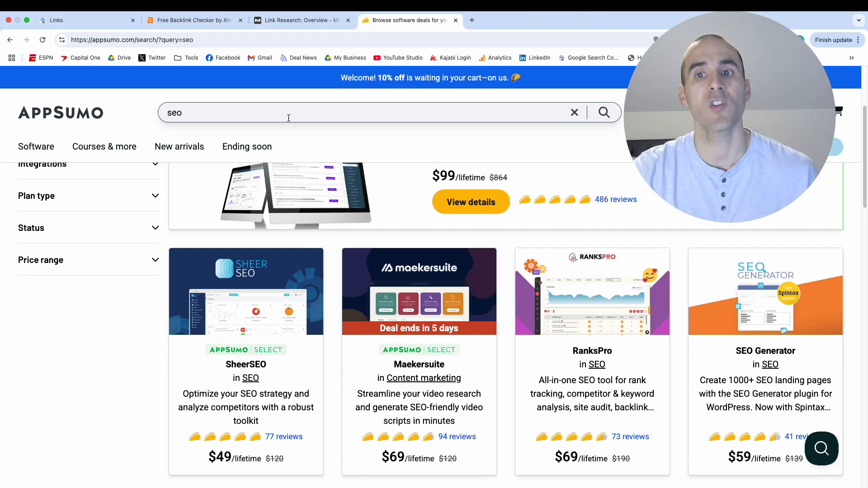
{"action": "mouse_move", "coordinate": [368, 176]}
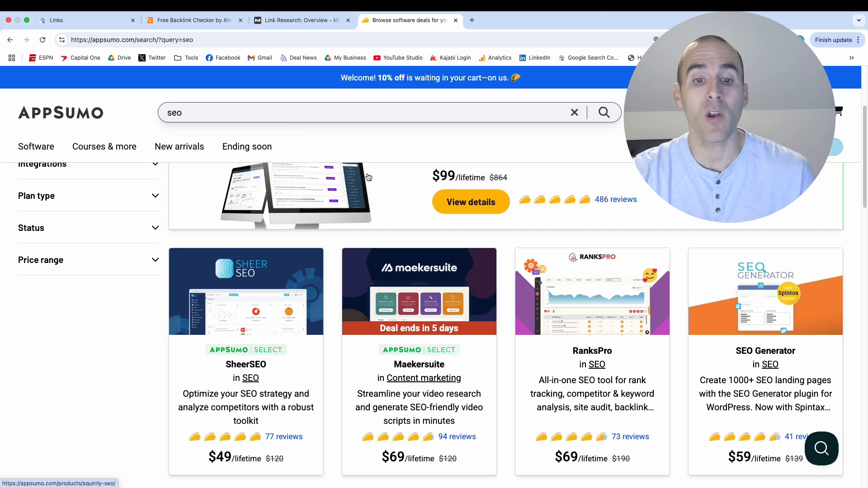
{"action": "scroll", "scroll_direction": "down", "scroll_amount": 3}
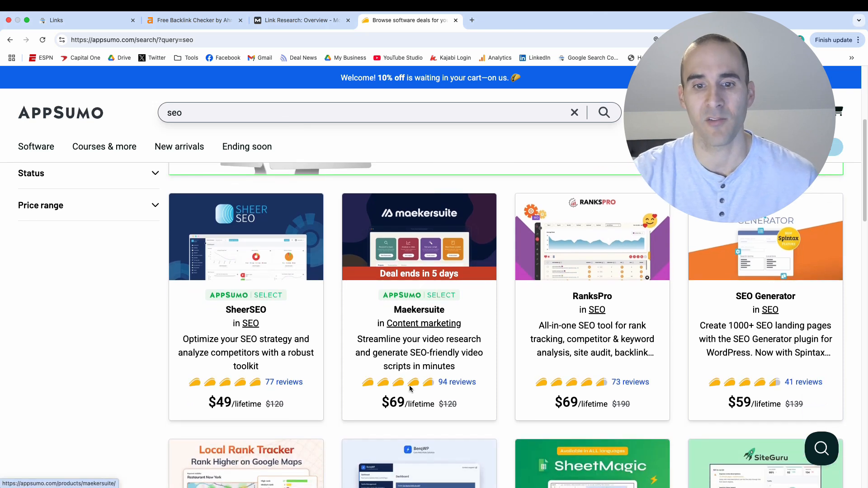
{"action": "mouse_move", "coordinate": [203, 388]}
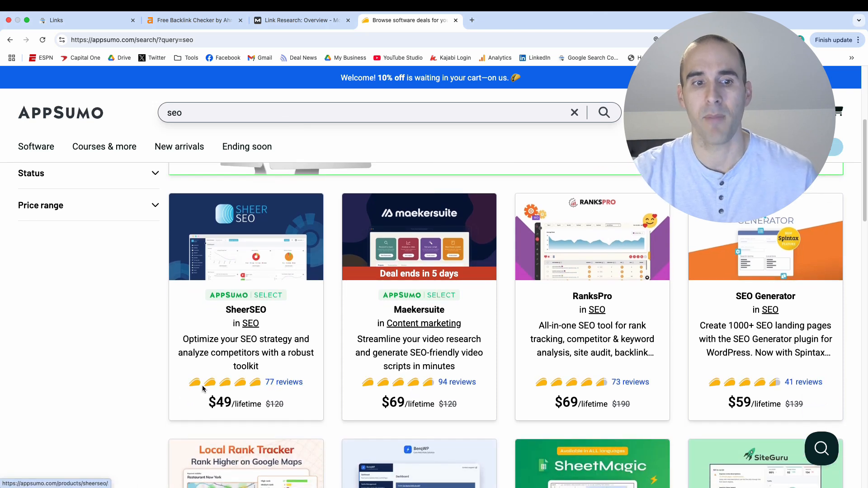
{"action": "mouse_move", "coordinate": [283, 382]}
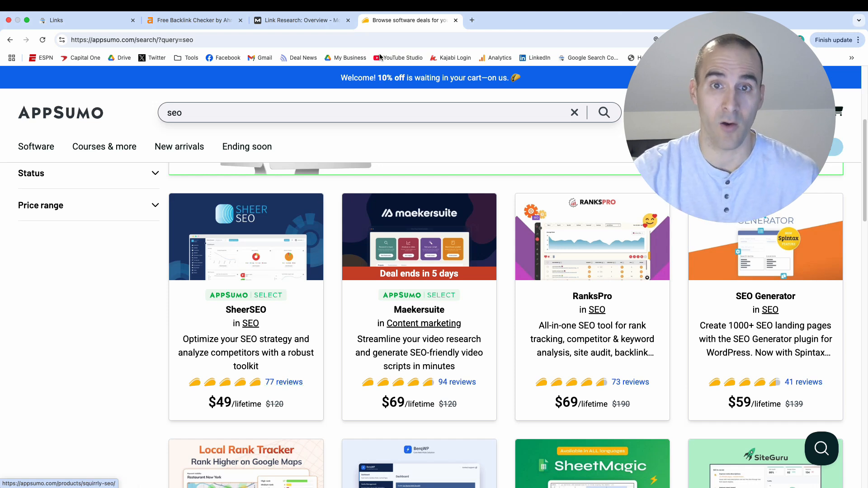
{"action": "mouse_move", "coordinate": [480, 175]}
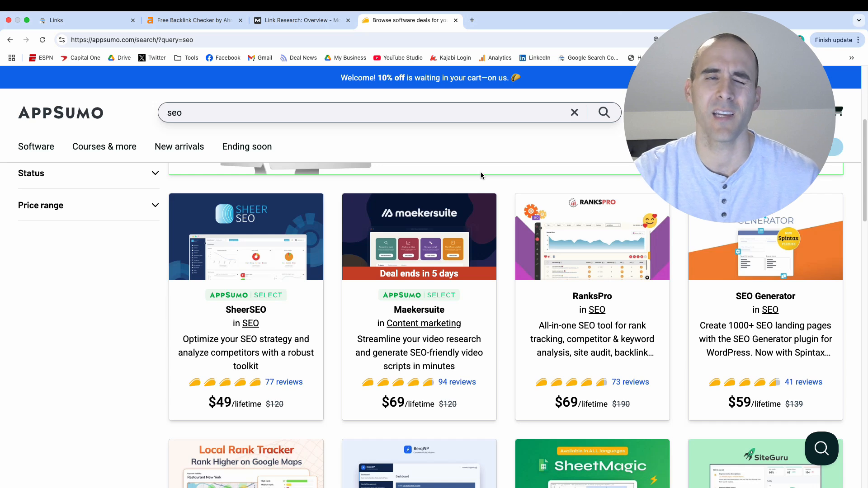
{"action": "mouse_move", "coordinate": [487, 170]}
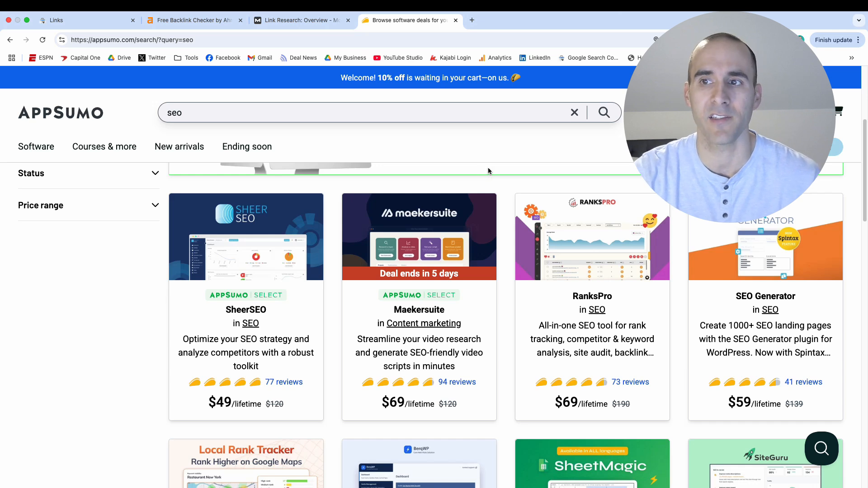